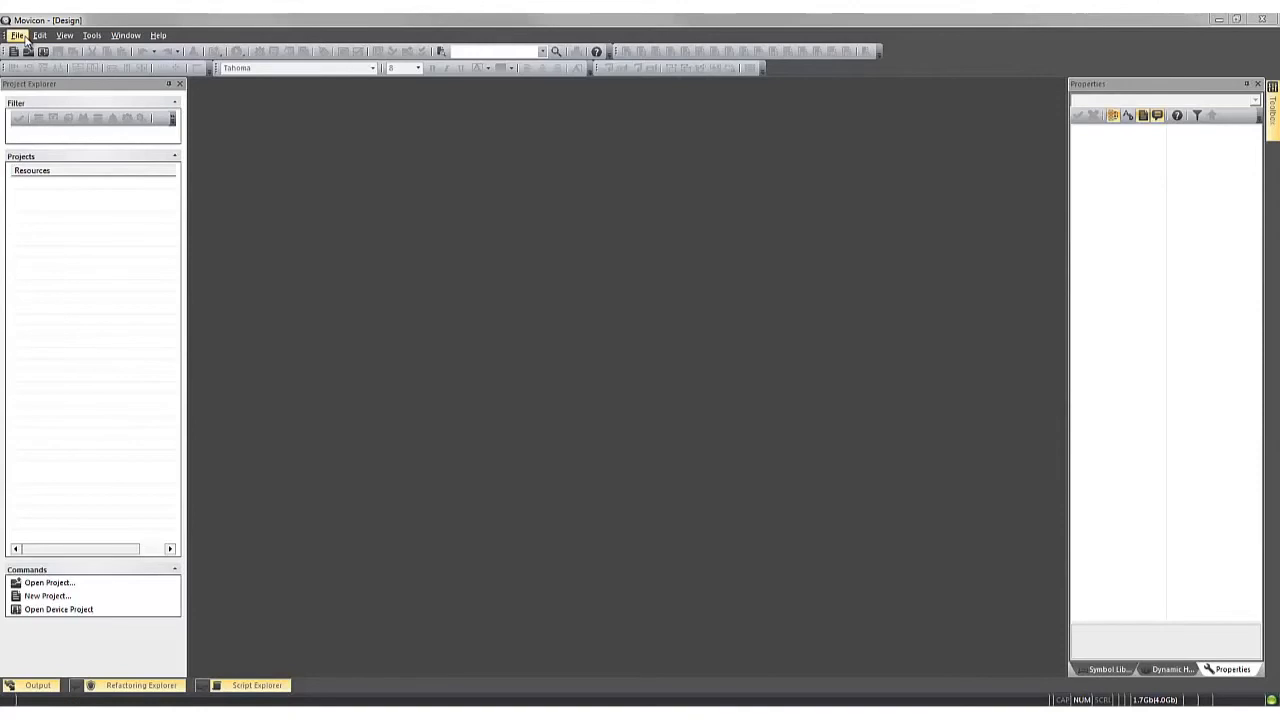
- Start a new project from the Commands pane, bringing up the platform choice dialog
left_click(48, 596)
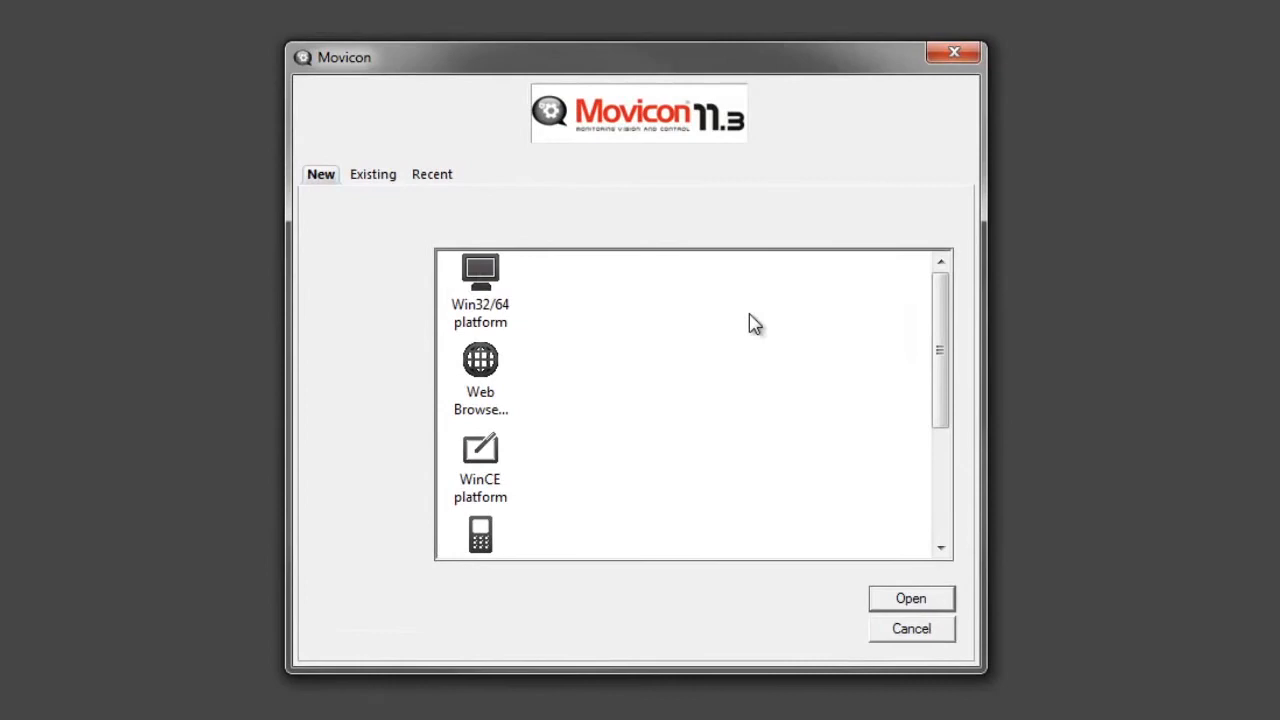
mouse_move(570, 296)
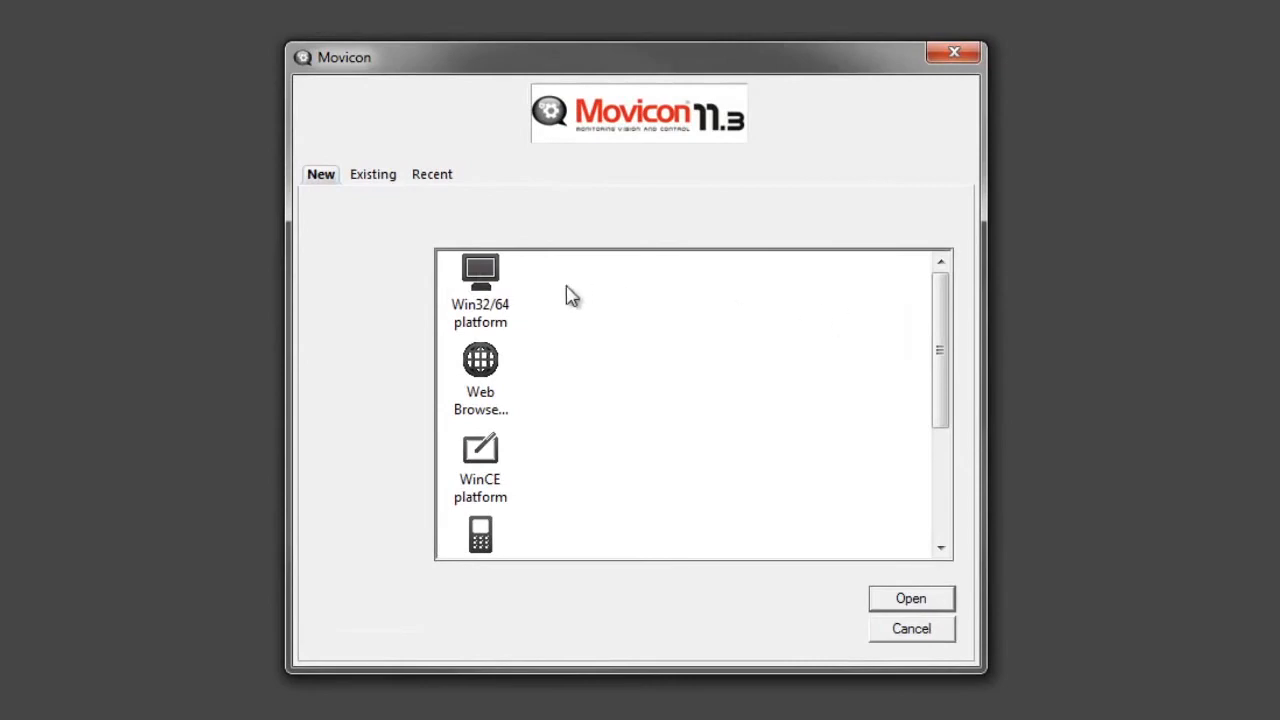
mouse_move(508, 310)
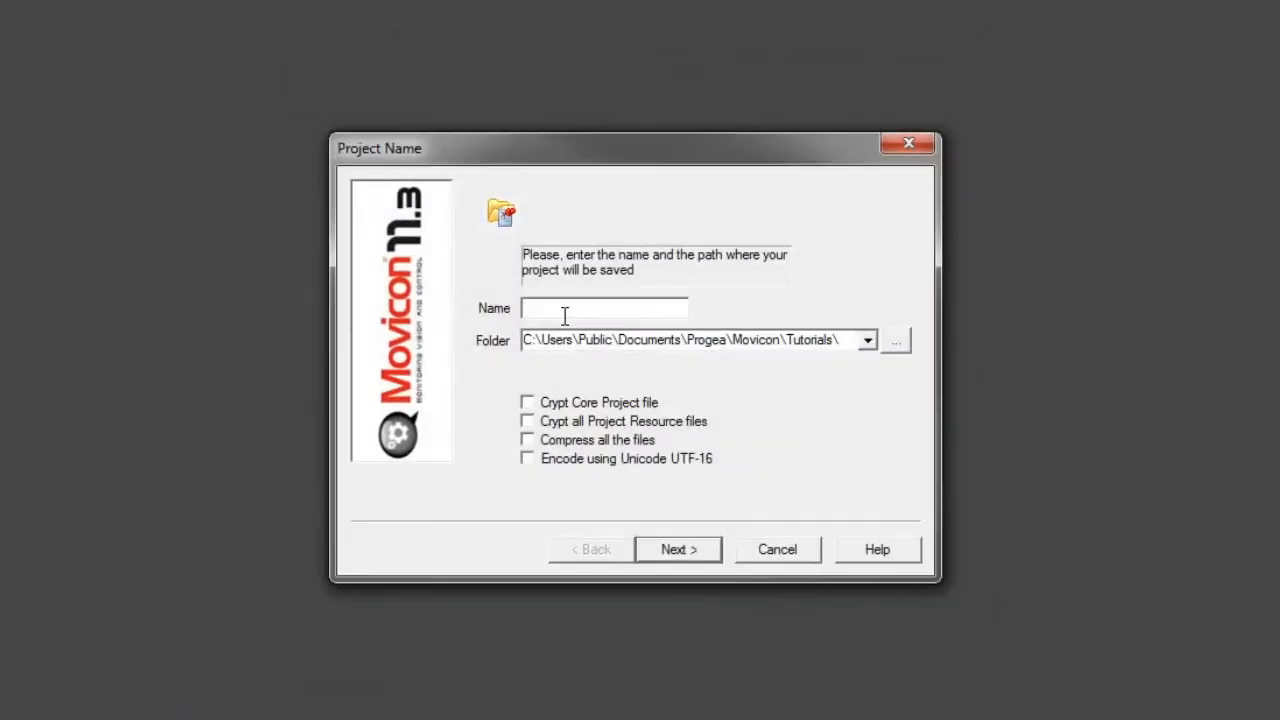
- Name the project Getting_Started and continue to the Users settings step
type("Getting")
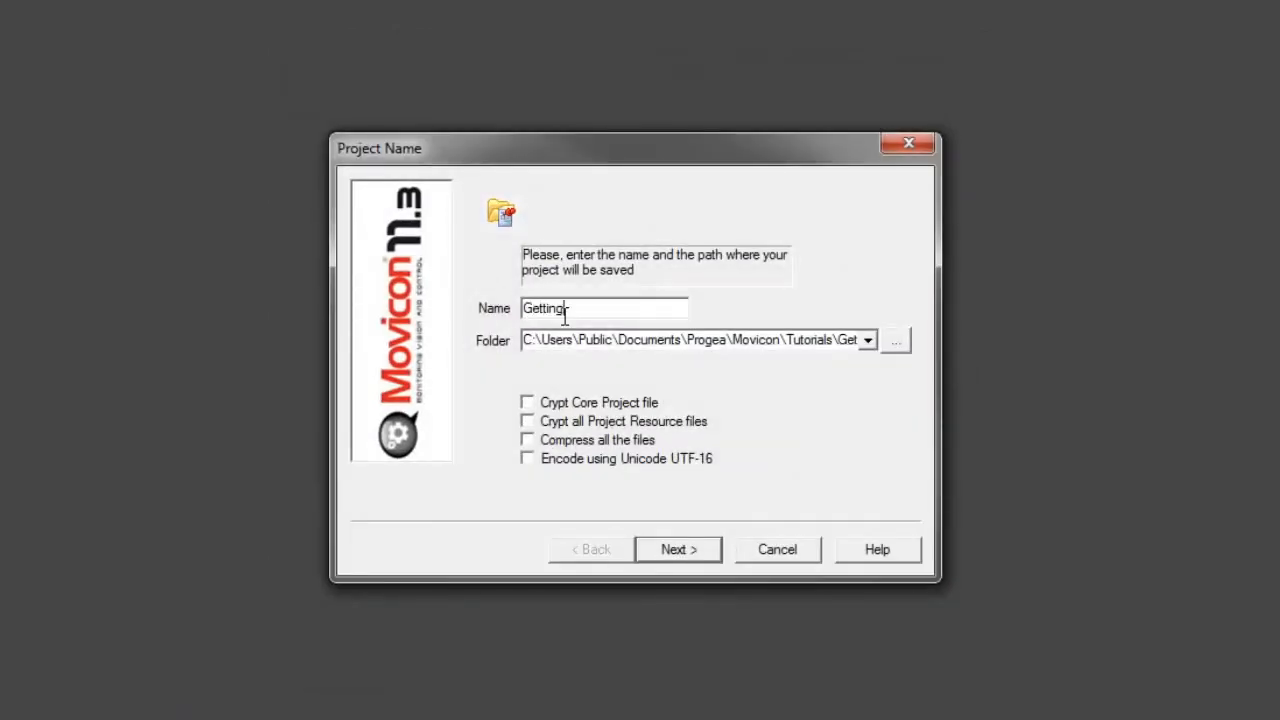
type("_Start")
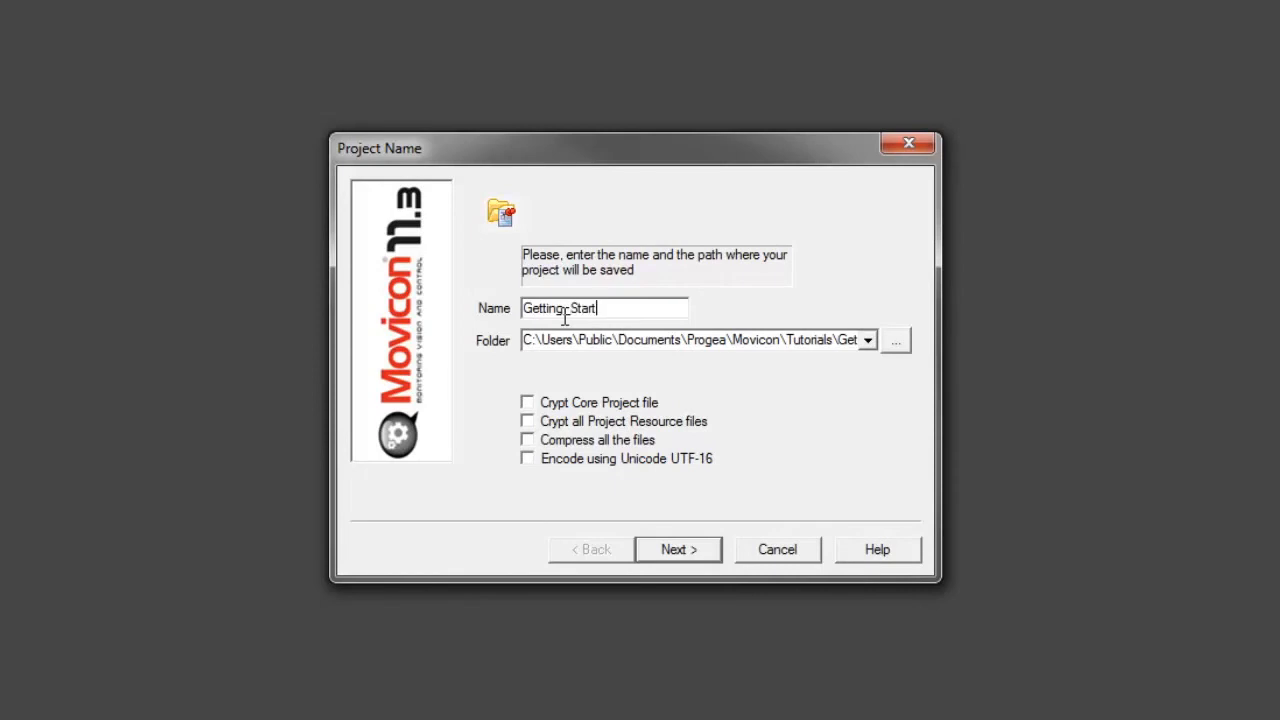
type("ed")
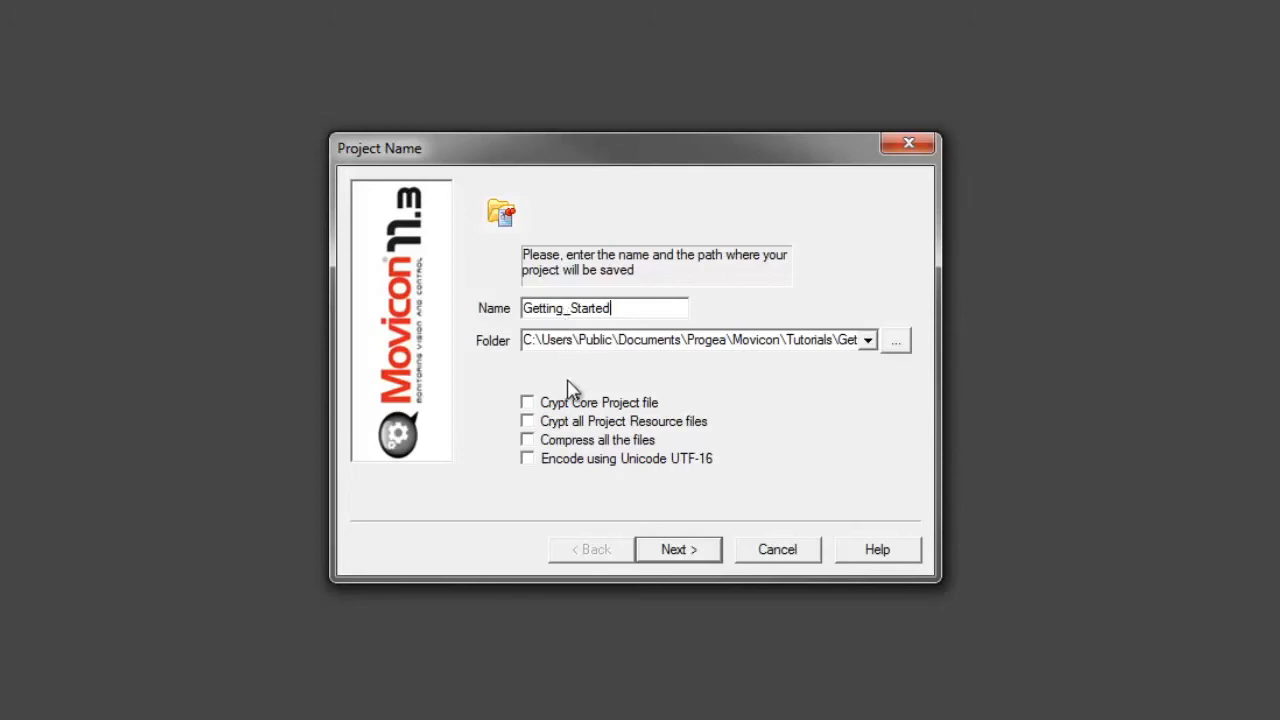
mouse_move(650, 388)
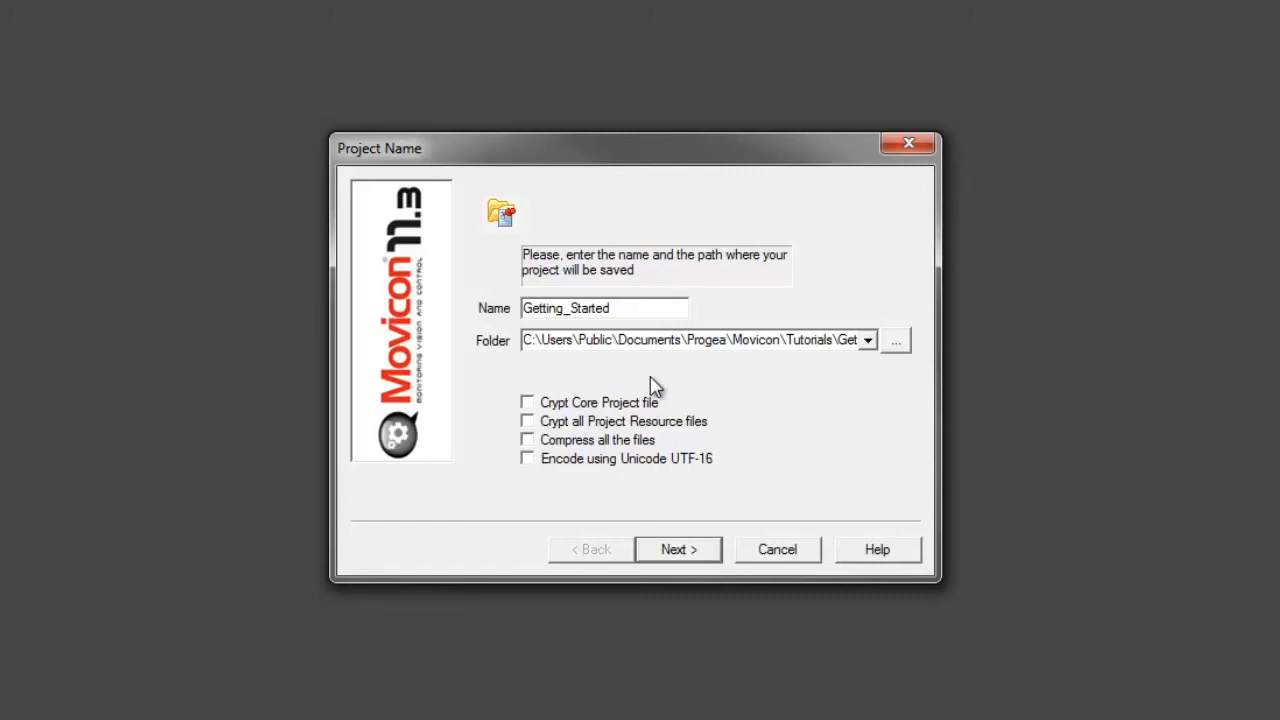
mouse_move(704, 560)
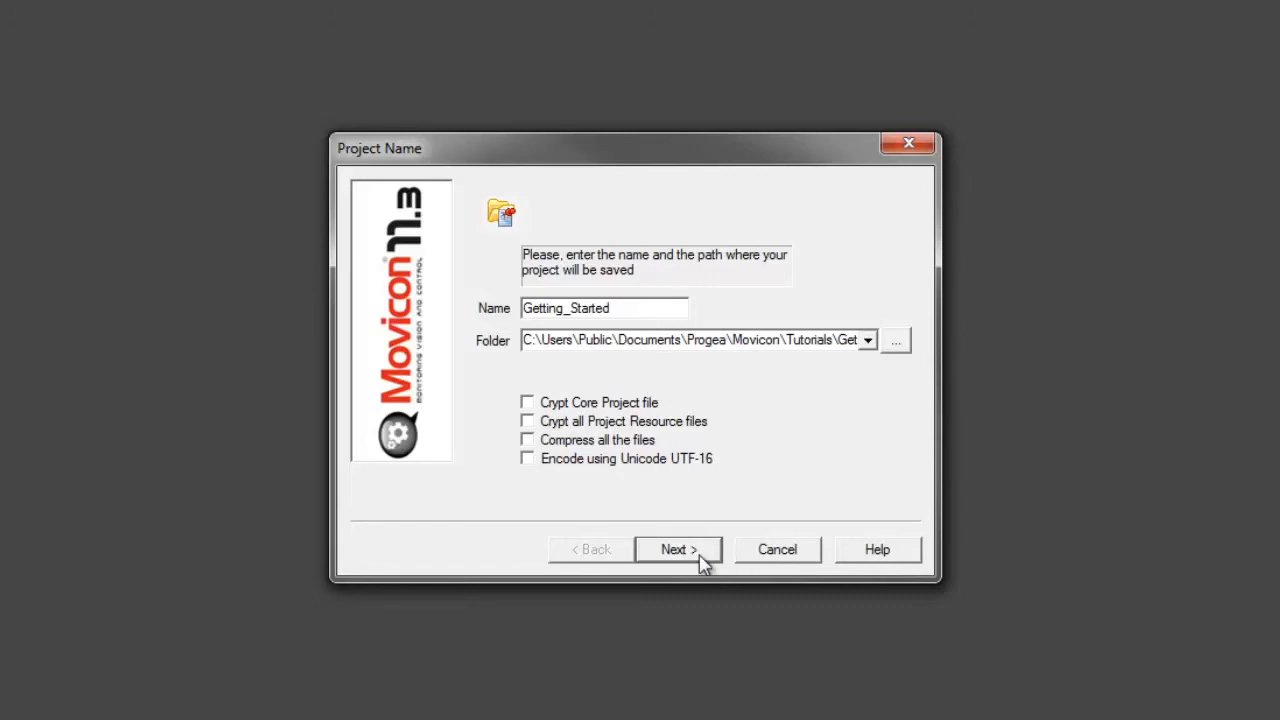
left_click(678, 548)
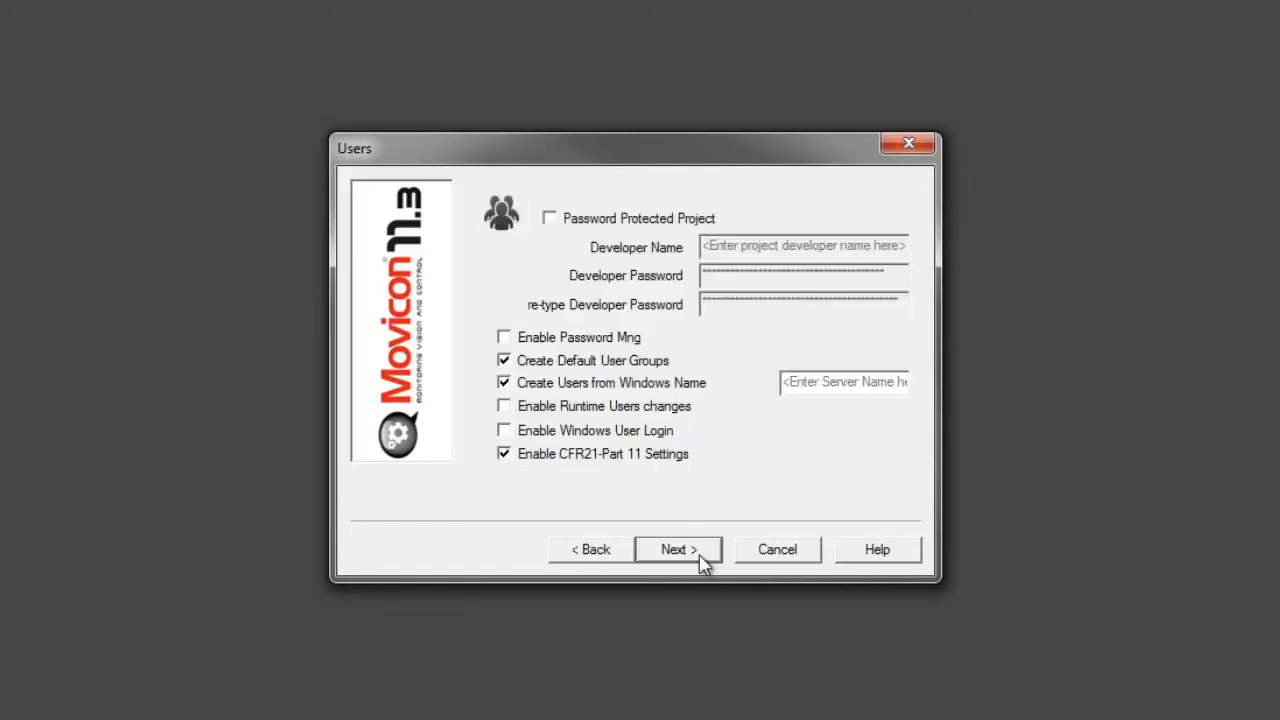
- Accept default users and skip adding a communication driver, reaching Screens settings
left_click(678, 548)
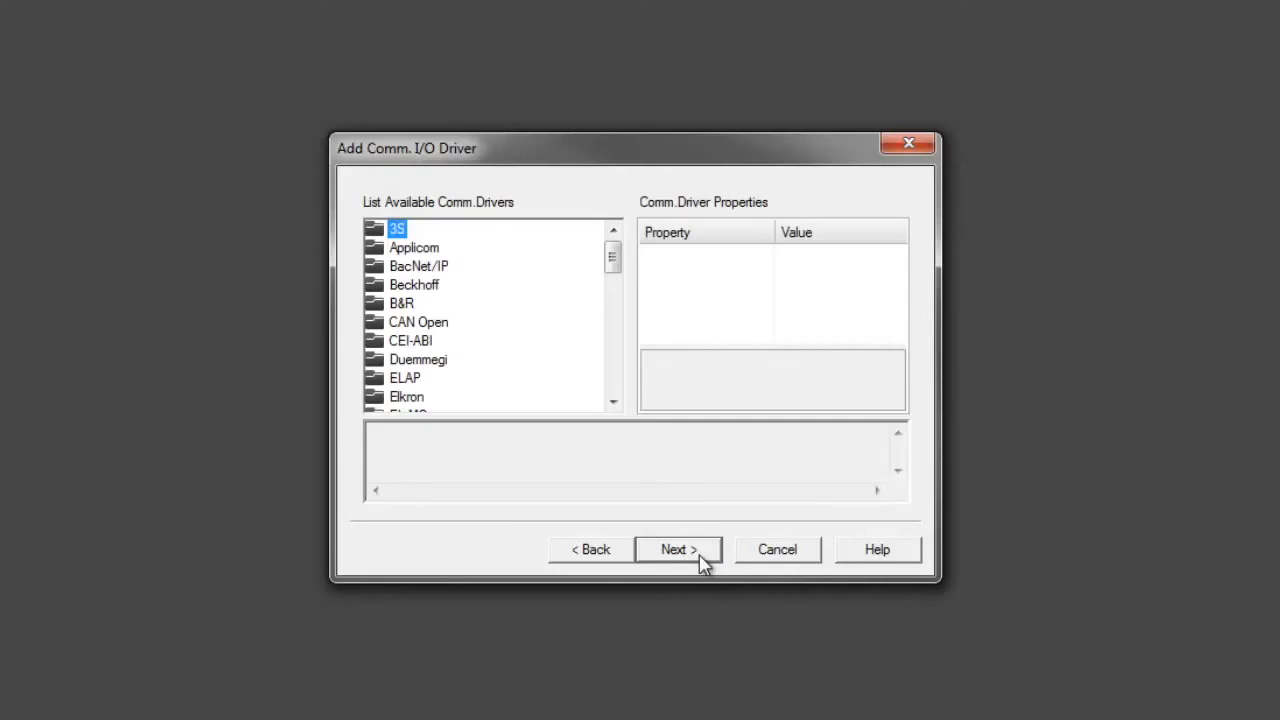
left_click_drag(612, 258, 612, 278)
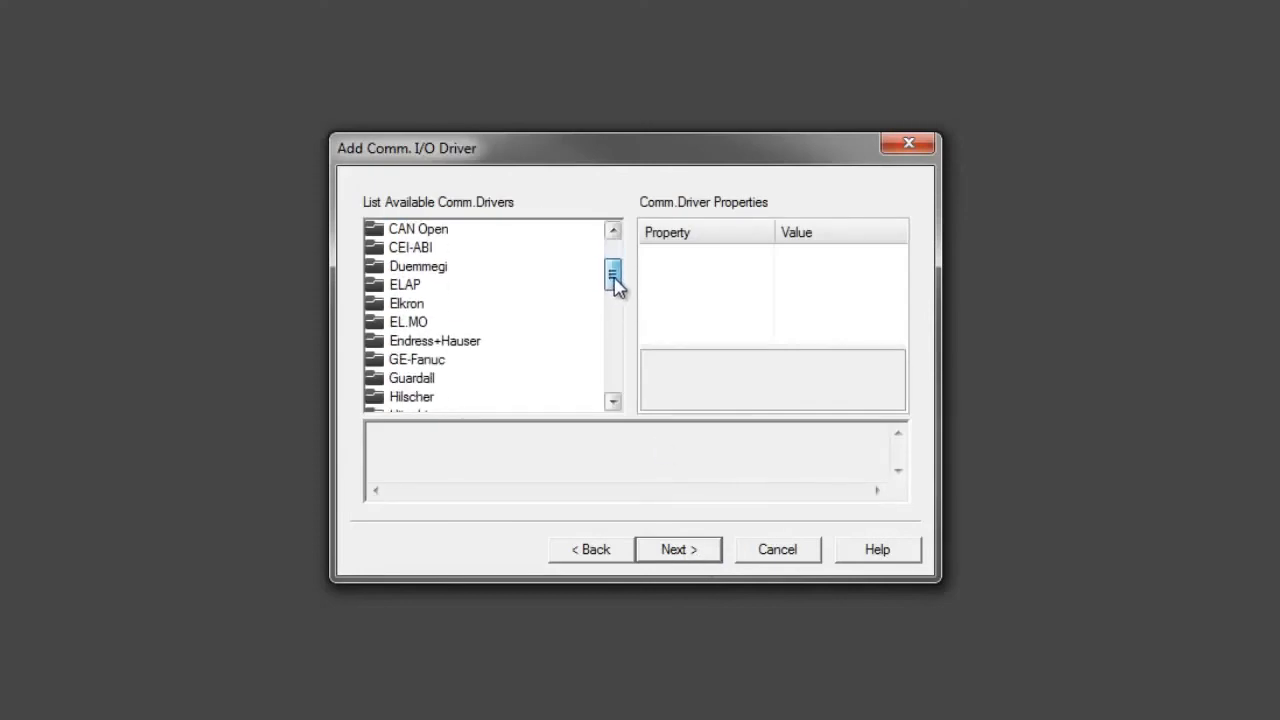
left_click_drag(612, 276, 612, 376)
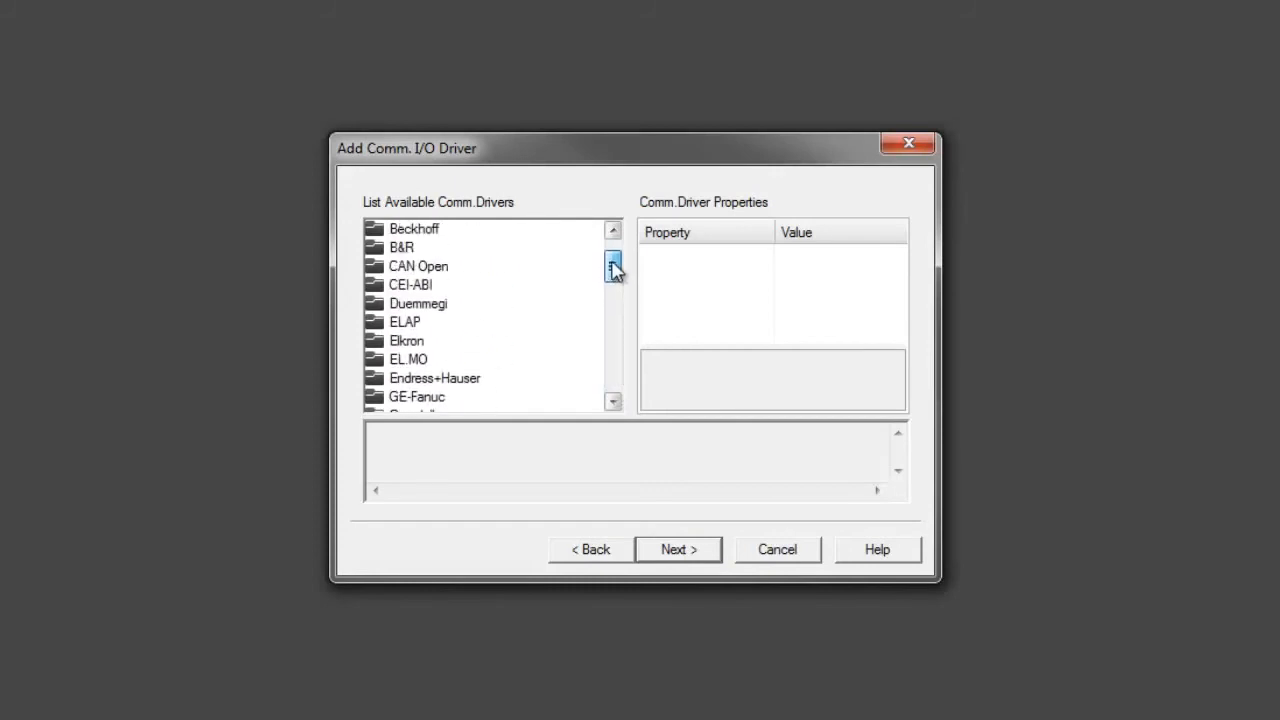
left_click(678, 548)
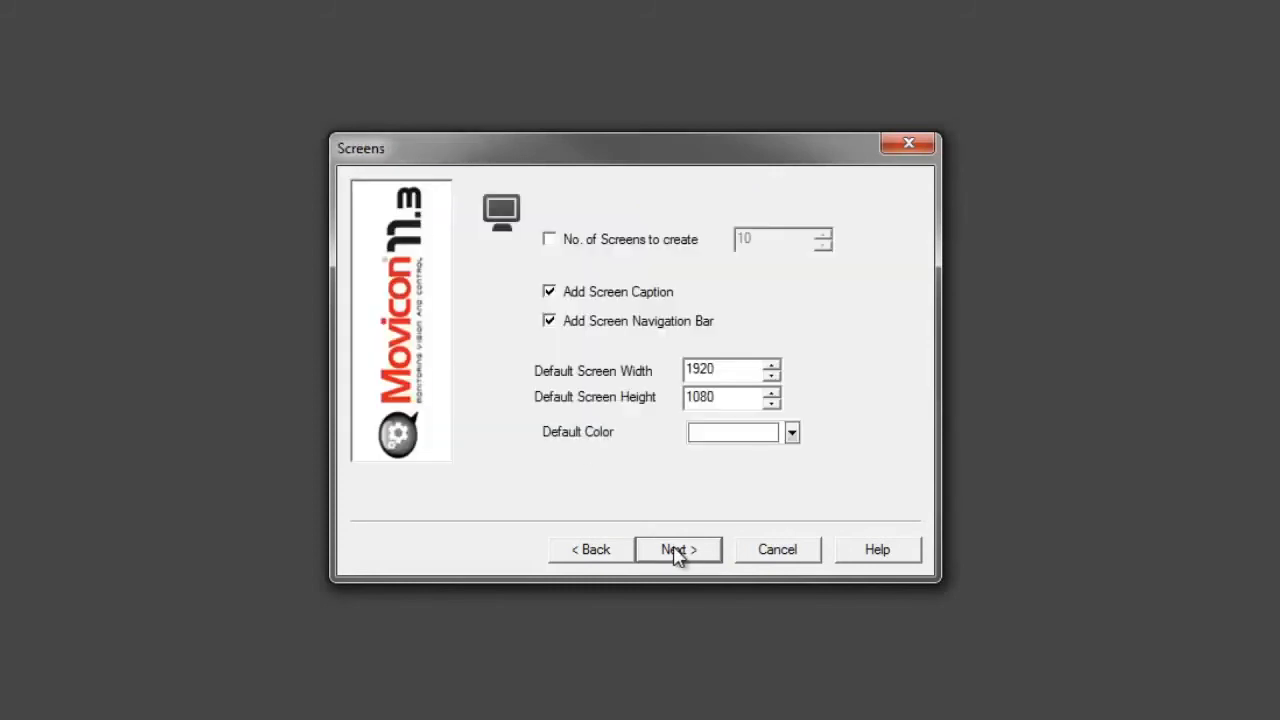
- Enable creating 10 screens at 800 by 600 and continue to Database Settings
left_click(548, 240)
type("800")
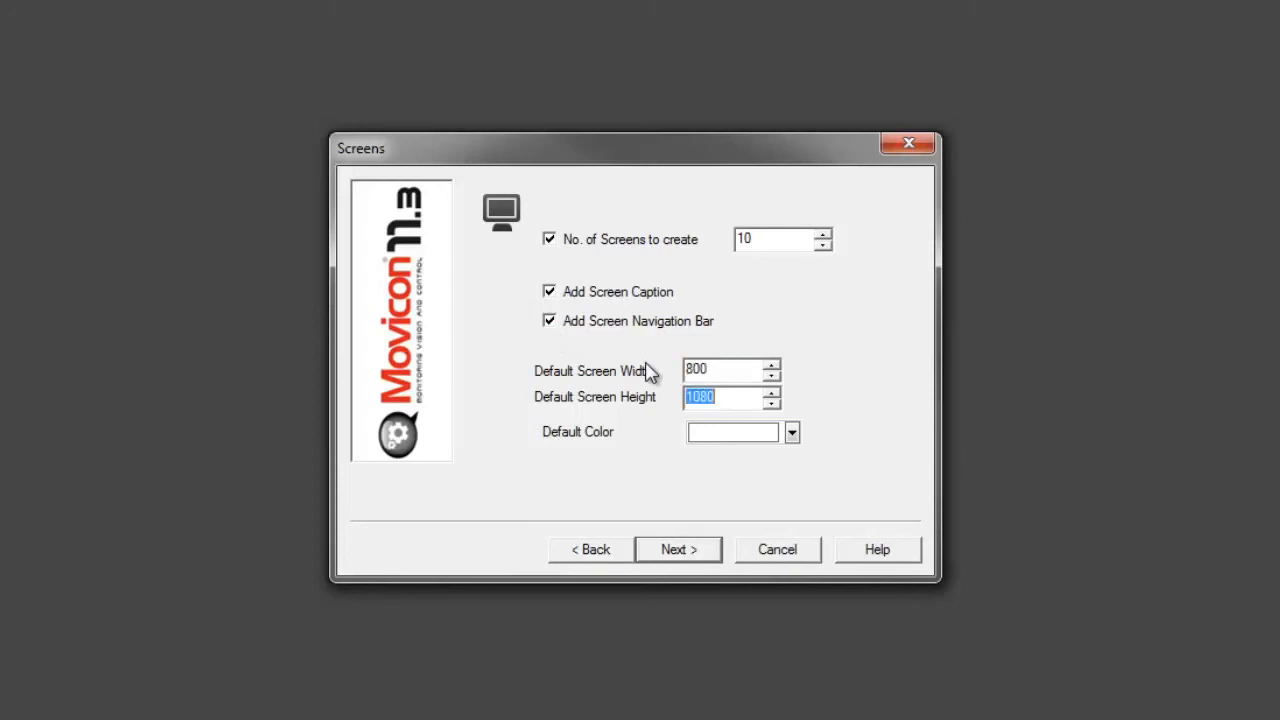
type("600")
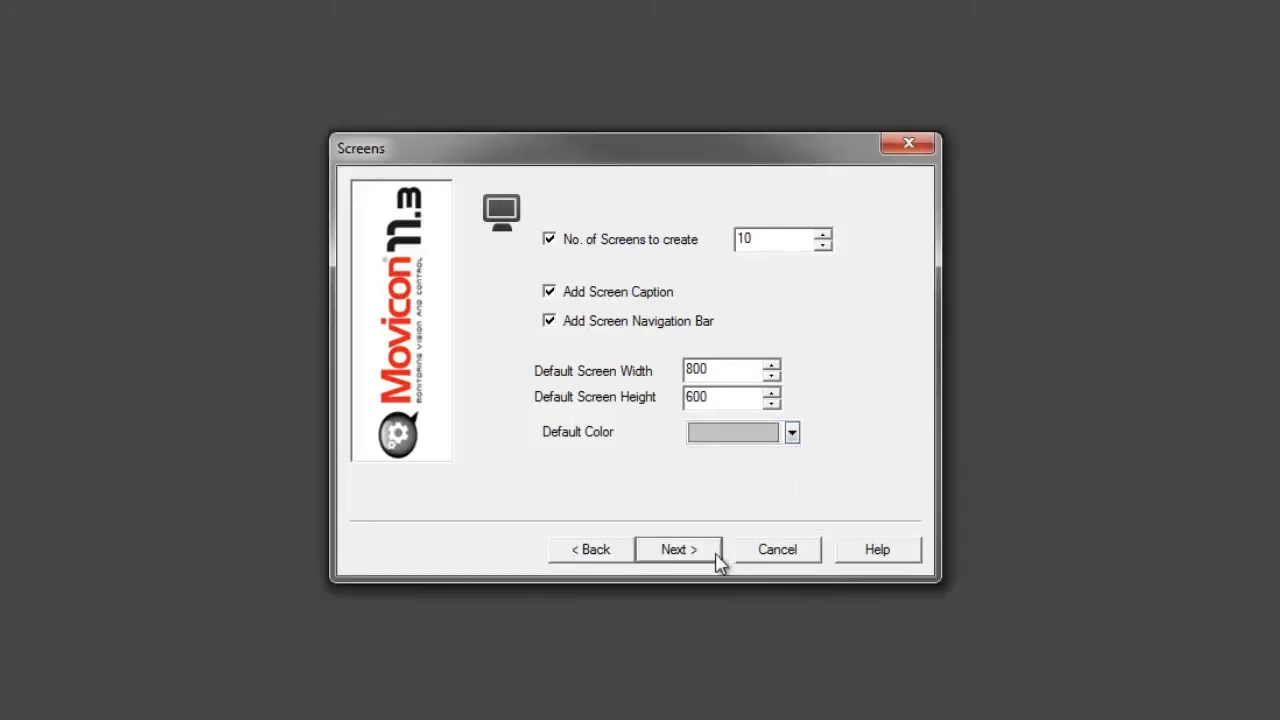
left_click(678, 548)
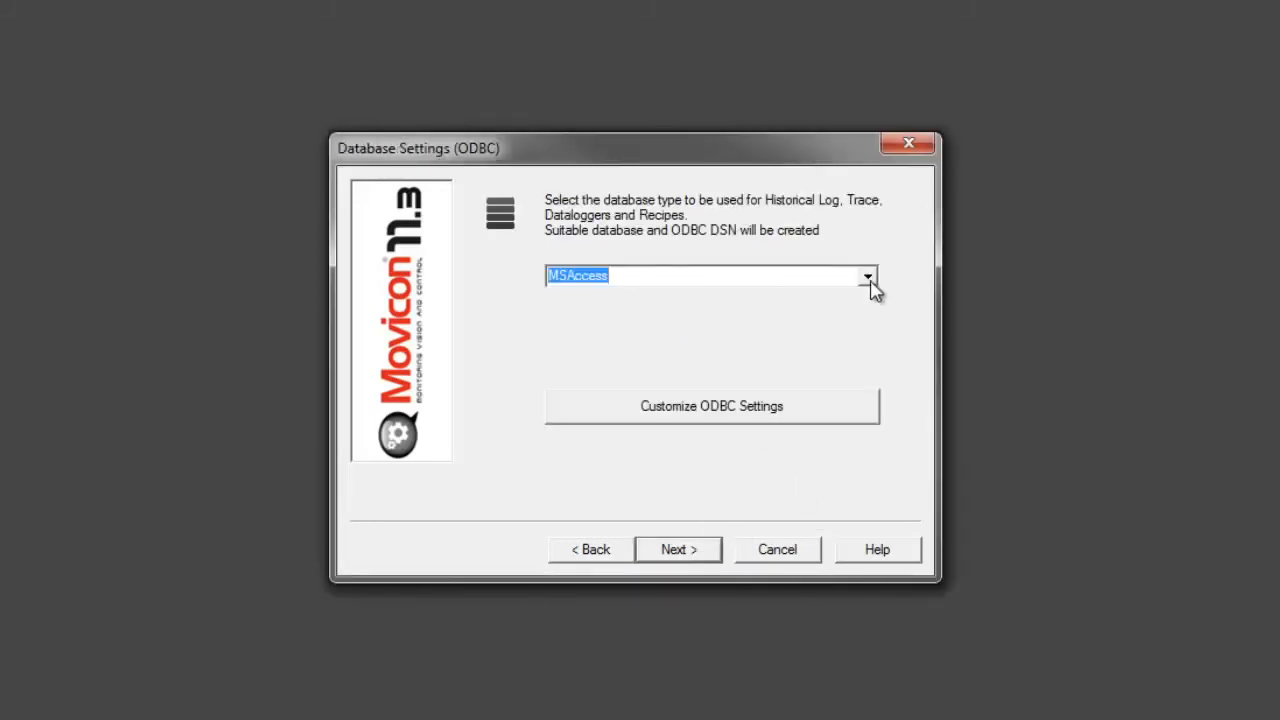
- Choose SQLServerExp2008 as the database type and continue to Data Logger settings
left_click(868, 276)
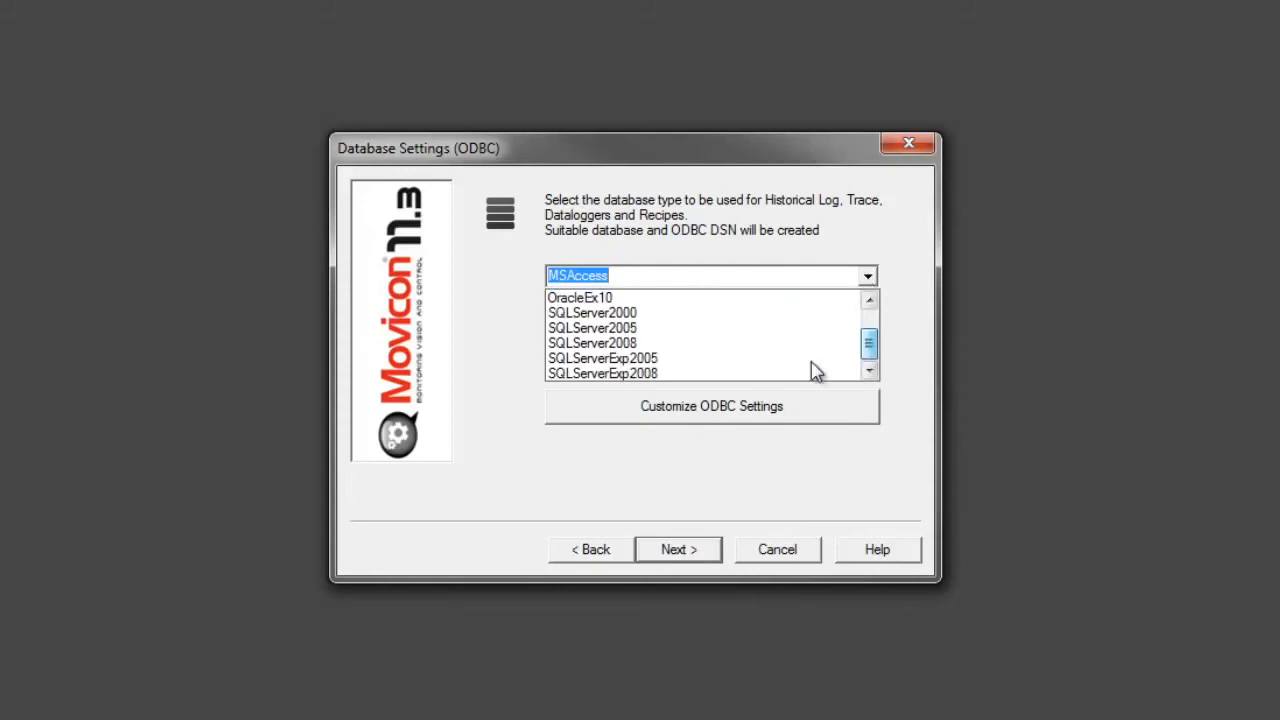
left_click(602, 374)
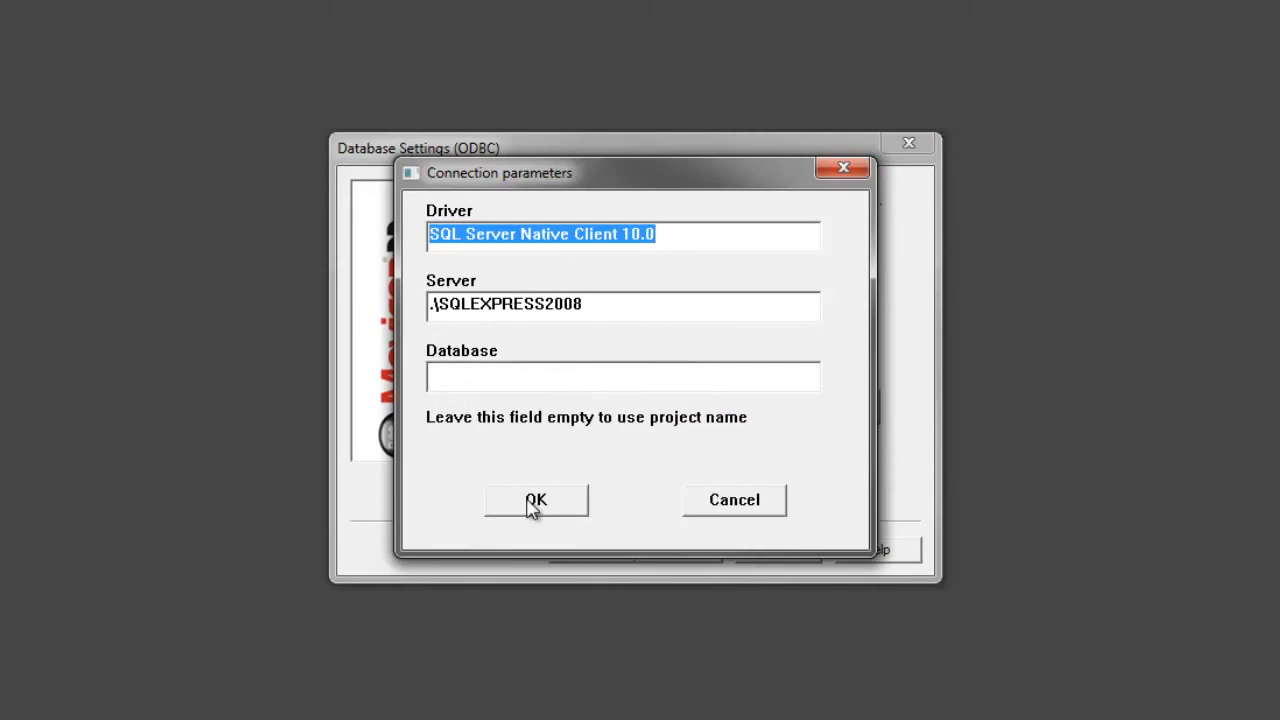
left_click(536, 500)
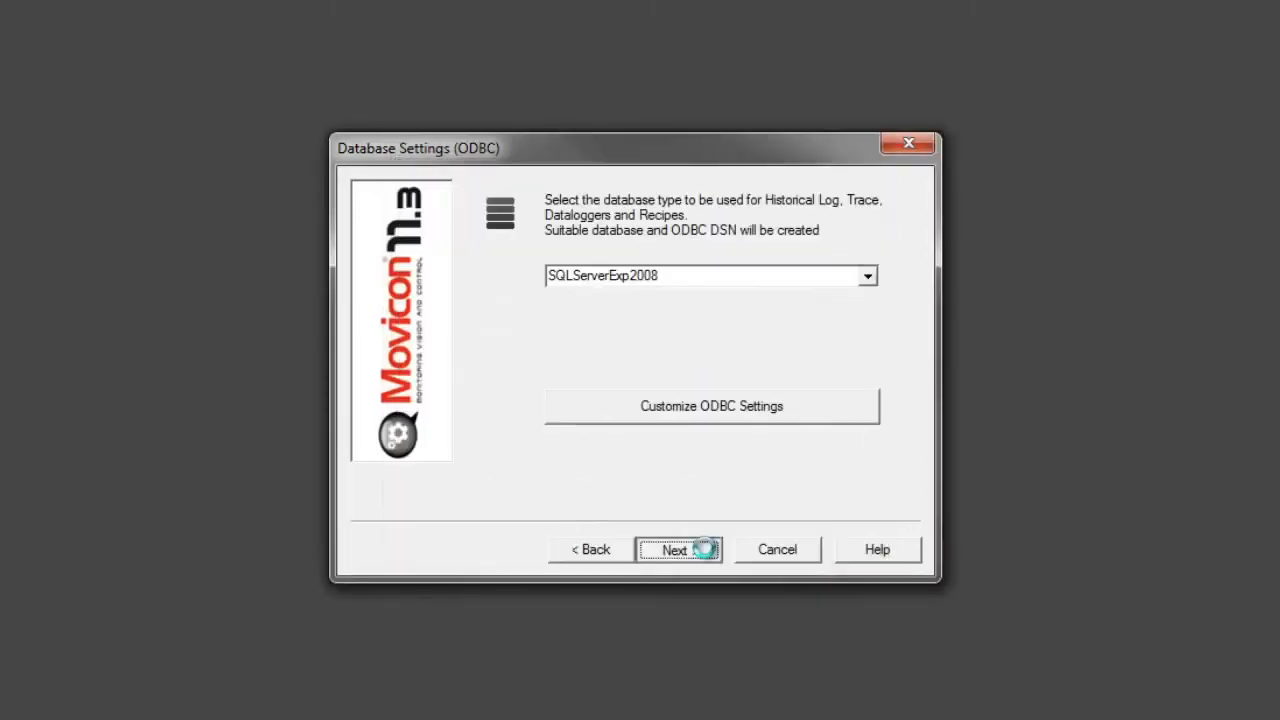
left_click(678, 548)
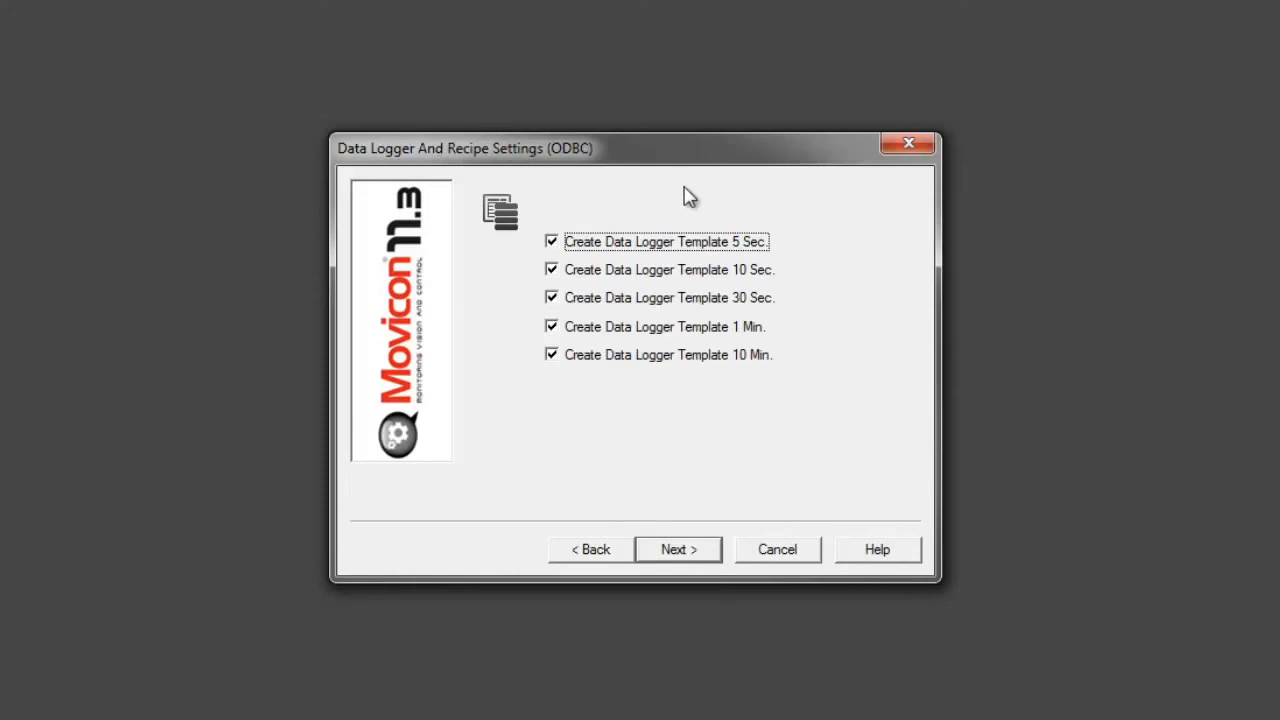
mouse_move(706, 568)
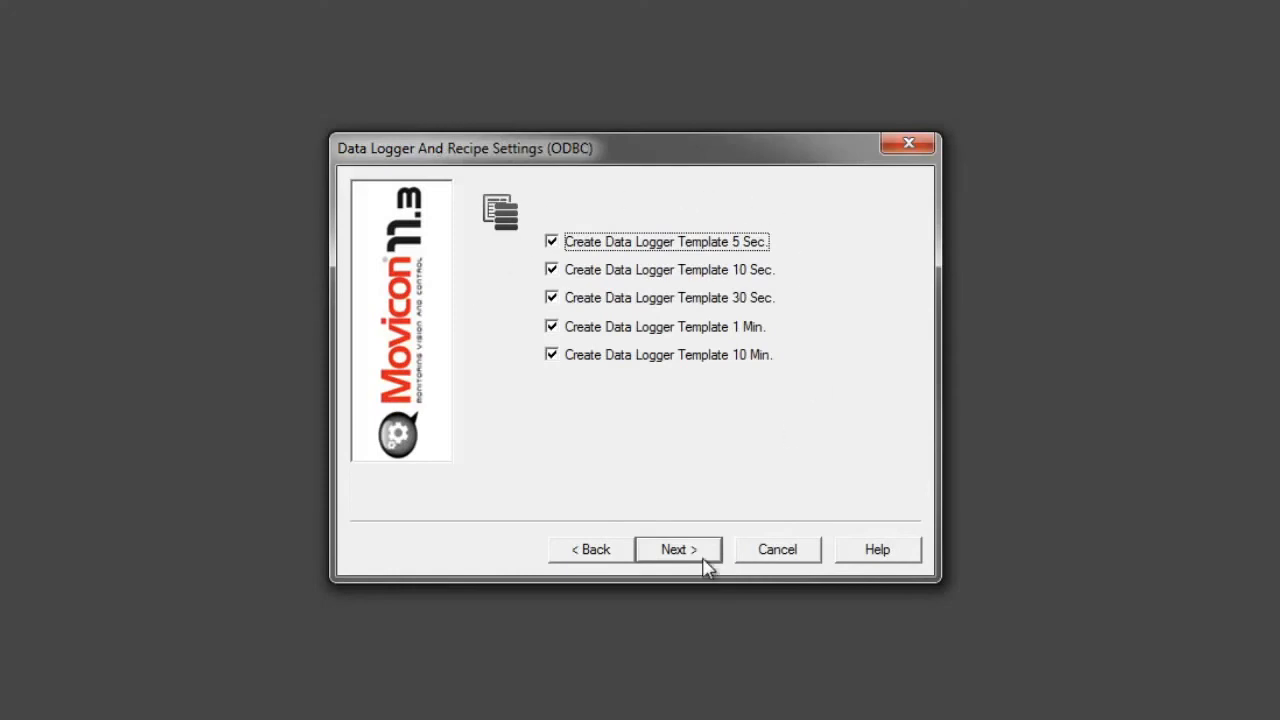
- Keep all data logger and alarm templates and finish creating Getting_Started
left_click(678, 548)
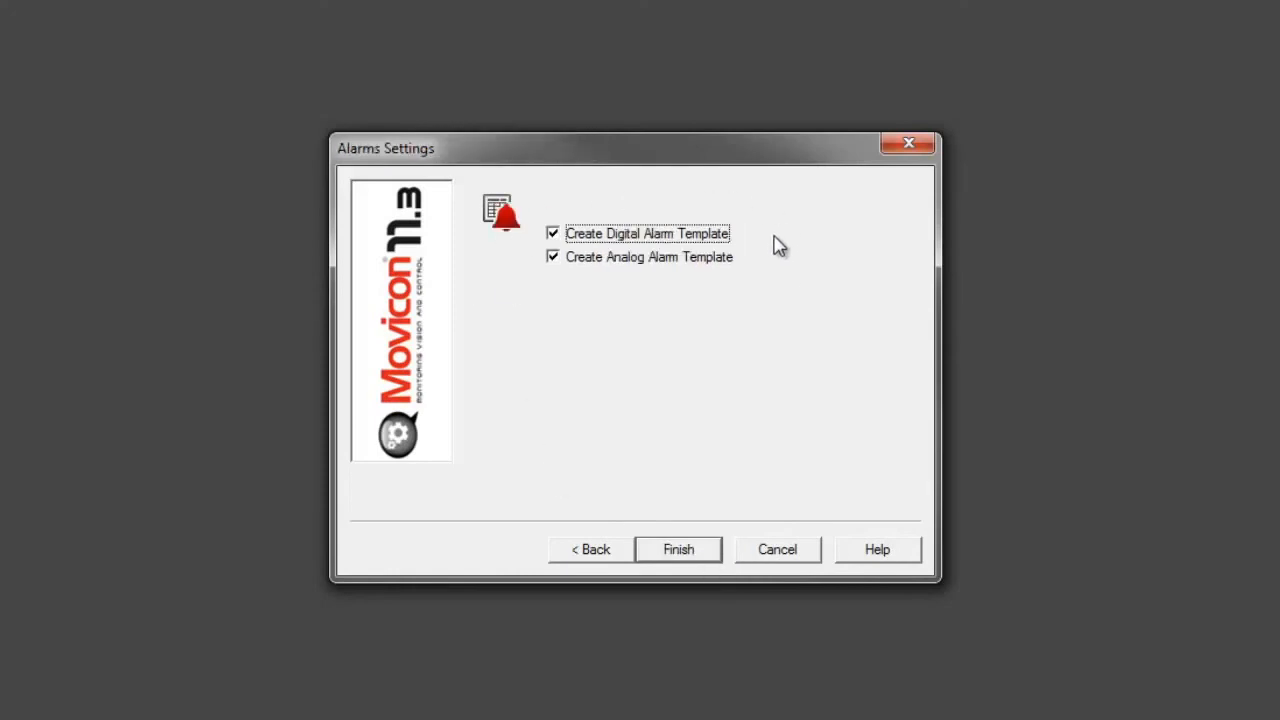
left_click(678, 548)
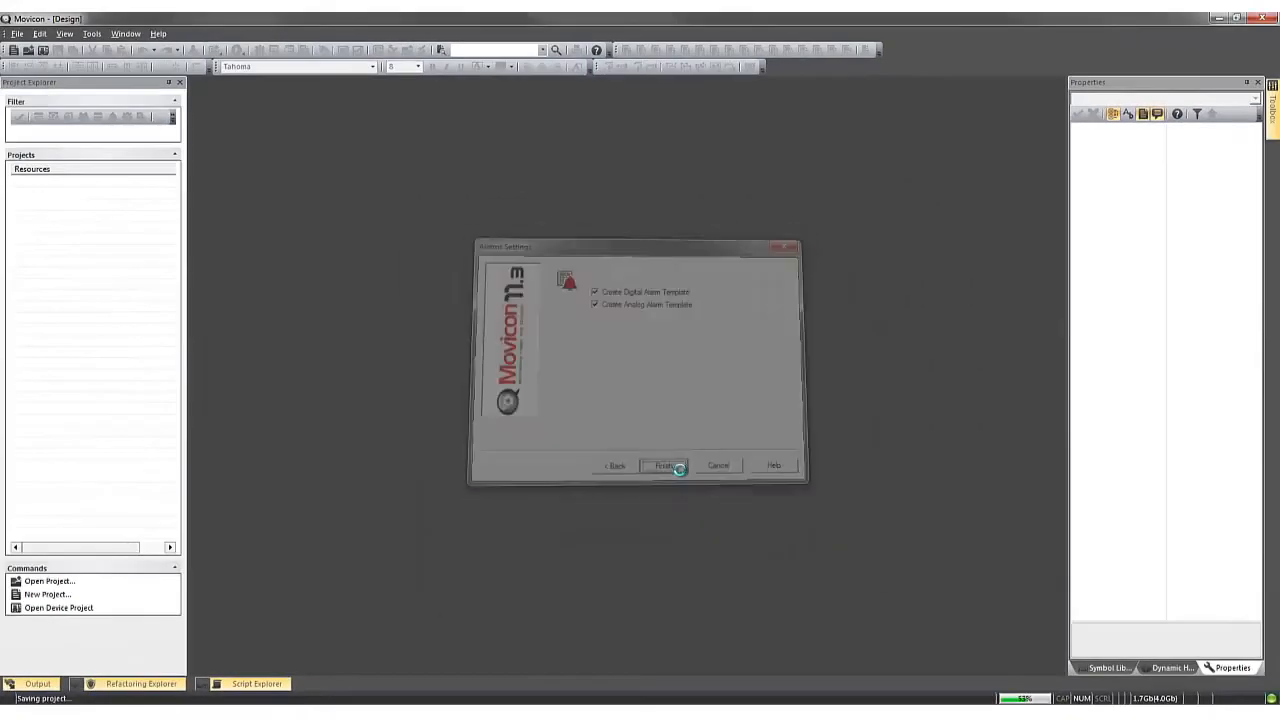
left_click(664, 466)
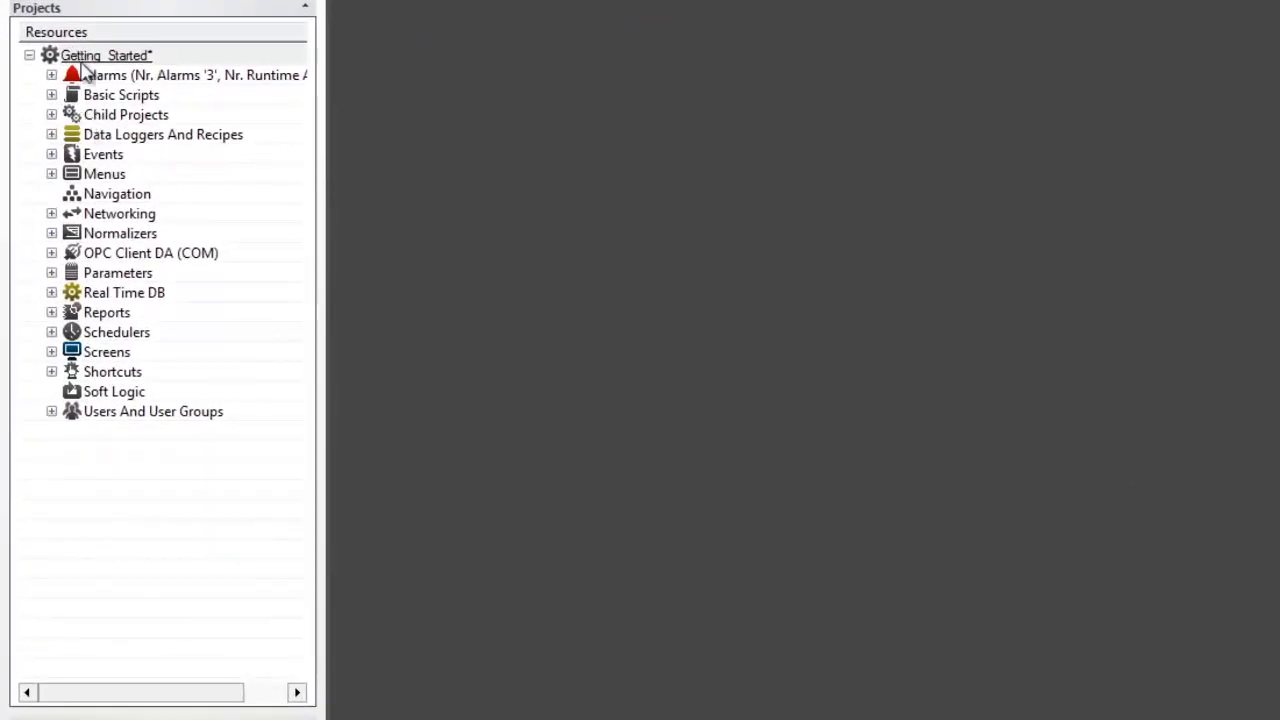
- Expand the Screens and Alarms nodes to list Screen1–Screen10 and Footer Buttons
left_click(52, 352)
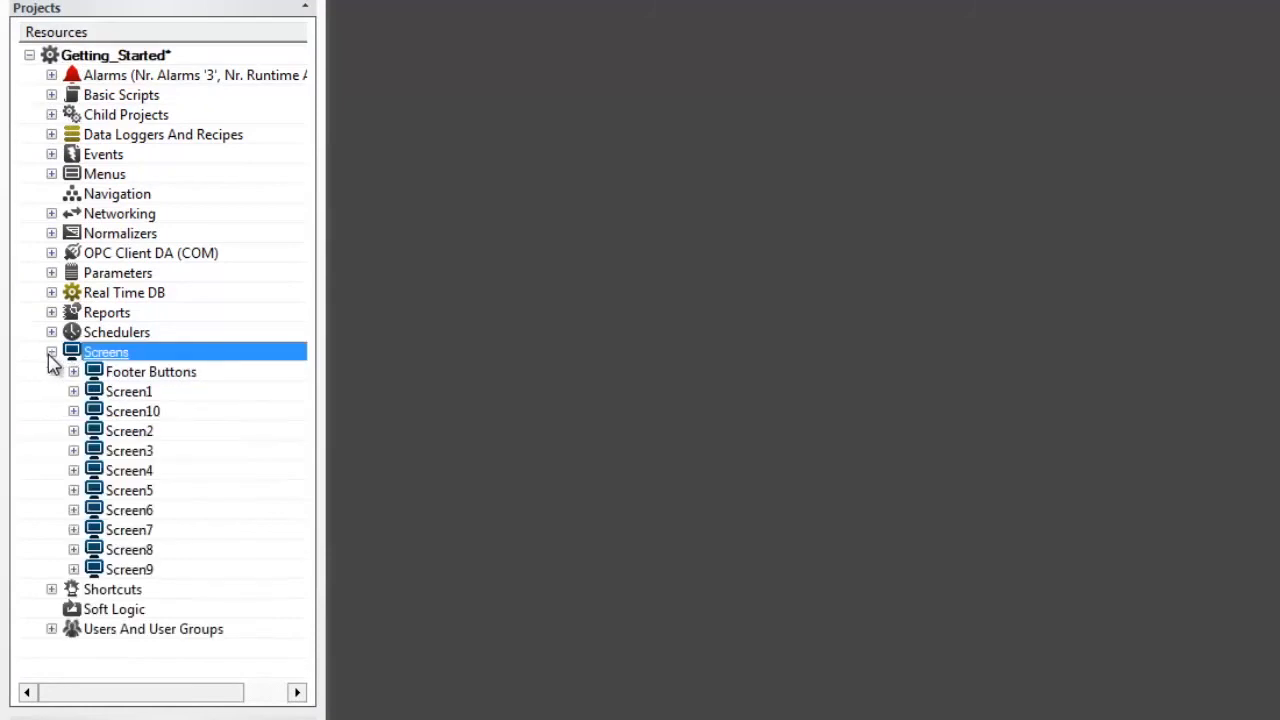
mouse_move(170, 388)
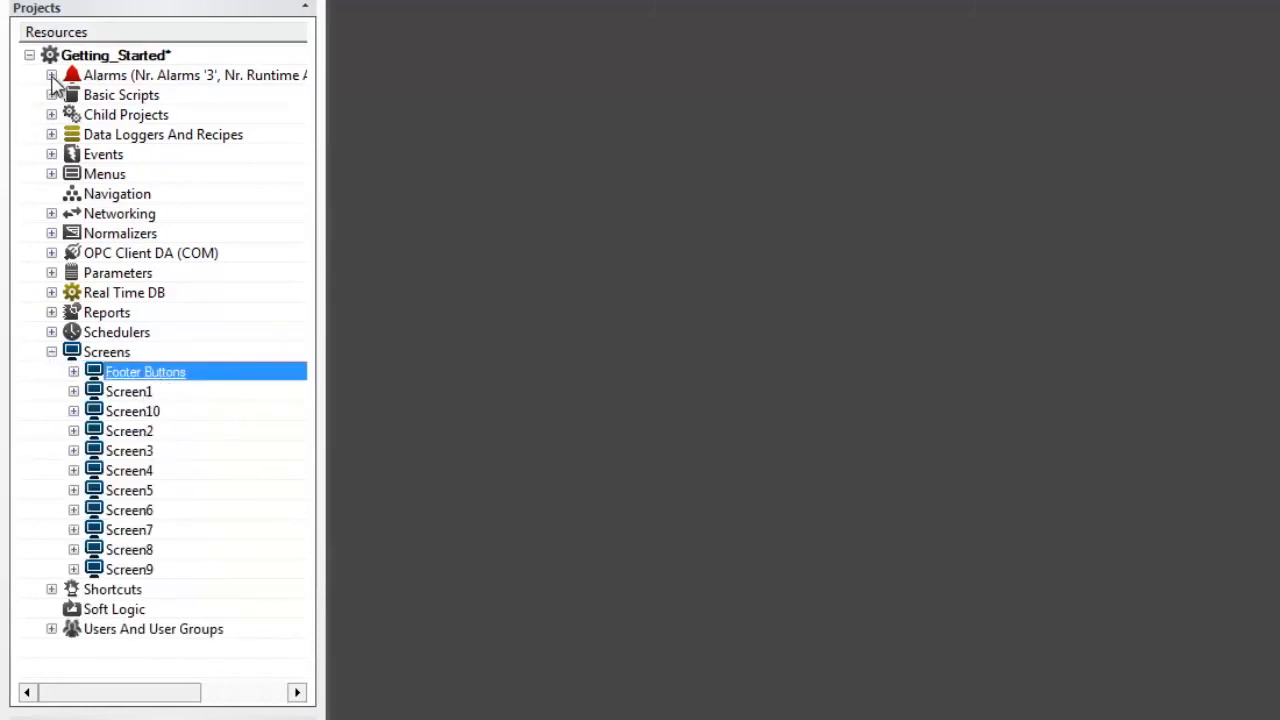
left_click(52, 76)
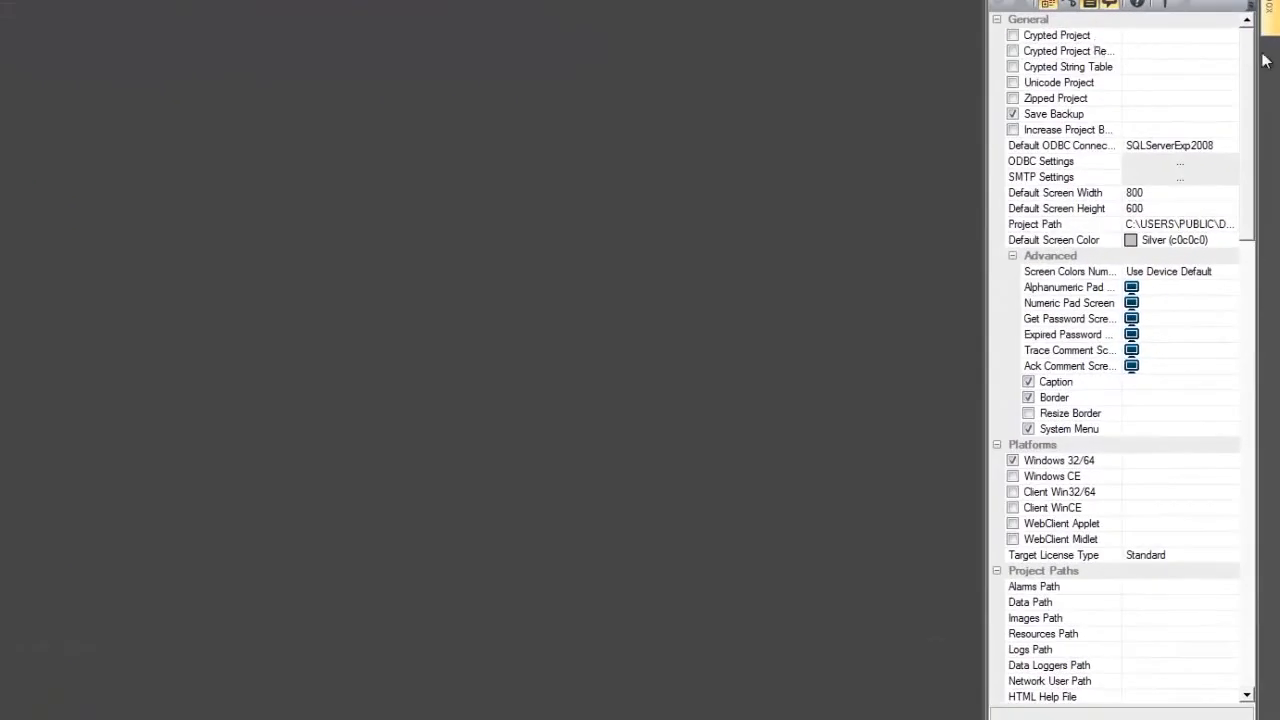
scroll("down", 3)
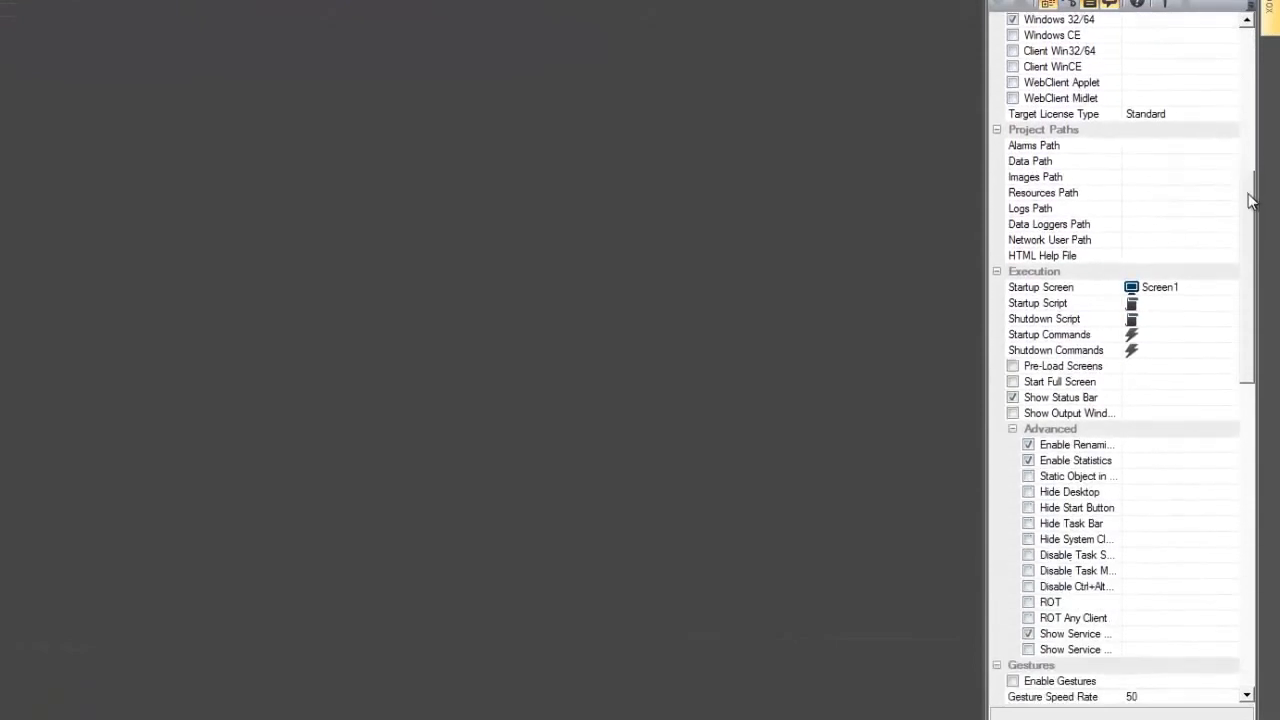
scroll("down", 3)
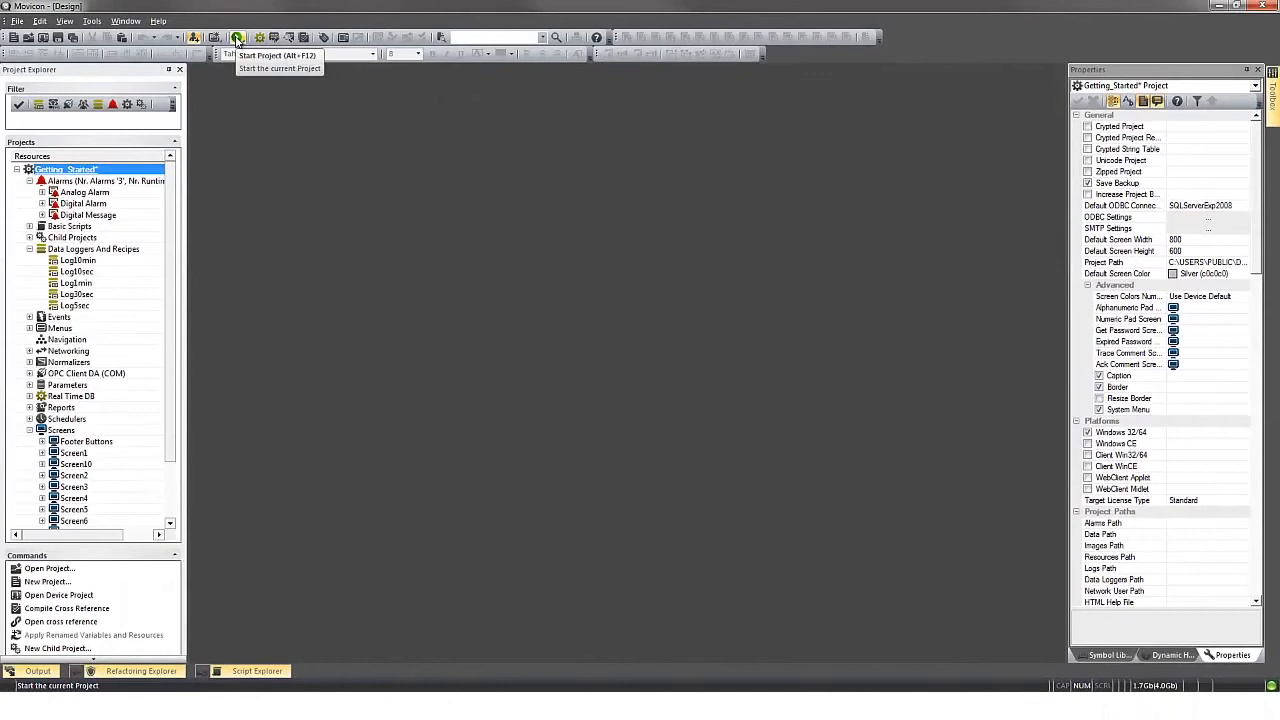
- Run the project, saving changes to Getting_Started.movprj first
left_click(236, 36)
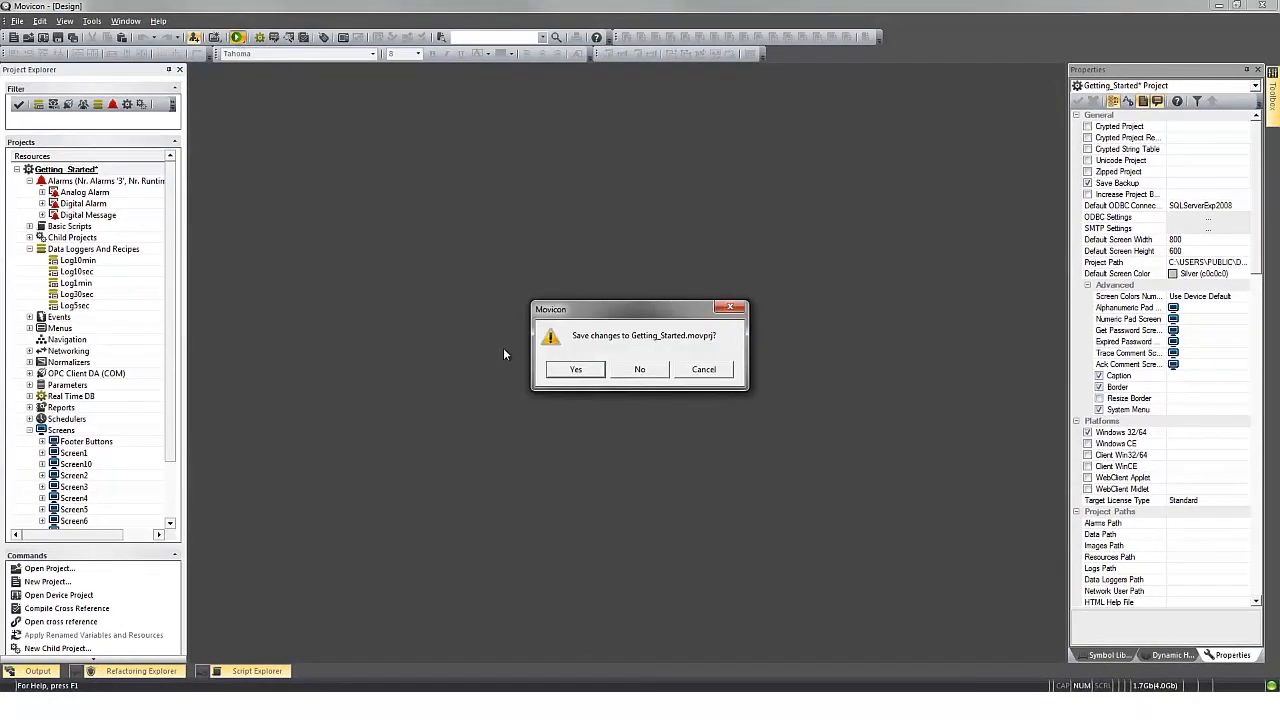
left_click(576, 368)
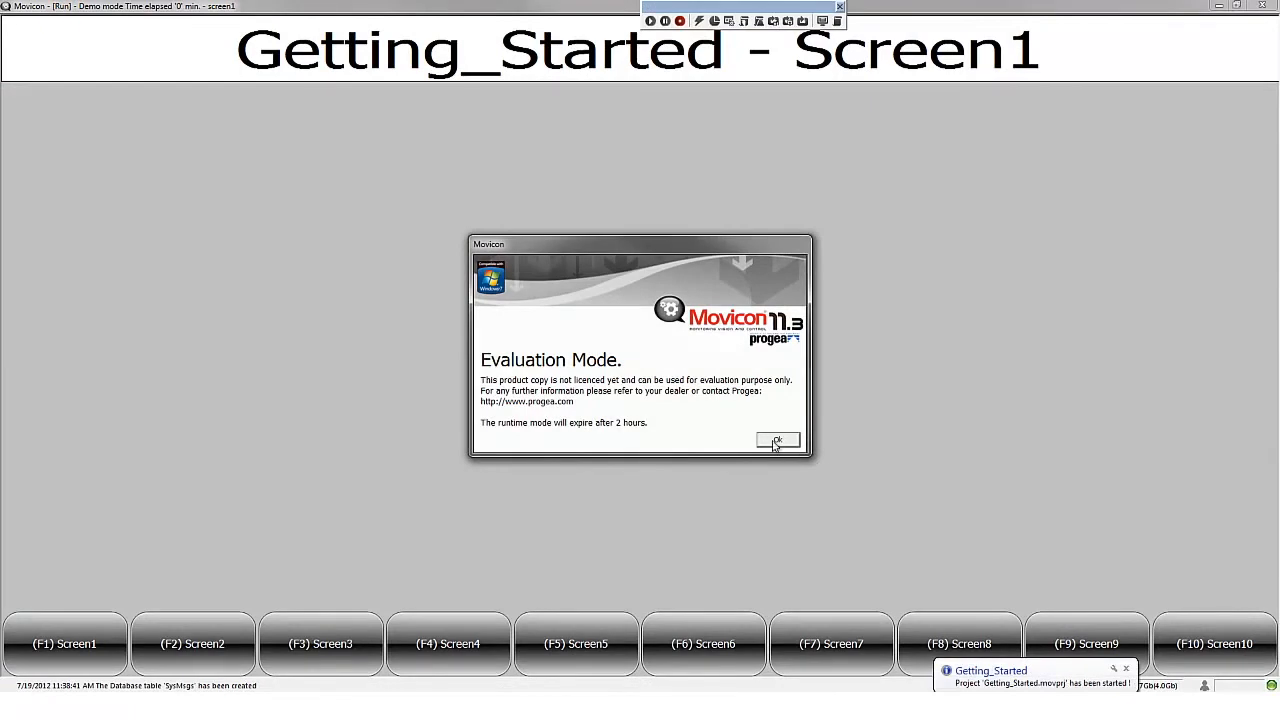
- Dismiss the evaluation notice and navigate to Screen5, Screen9 and Screen10
left_click(778, 442)
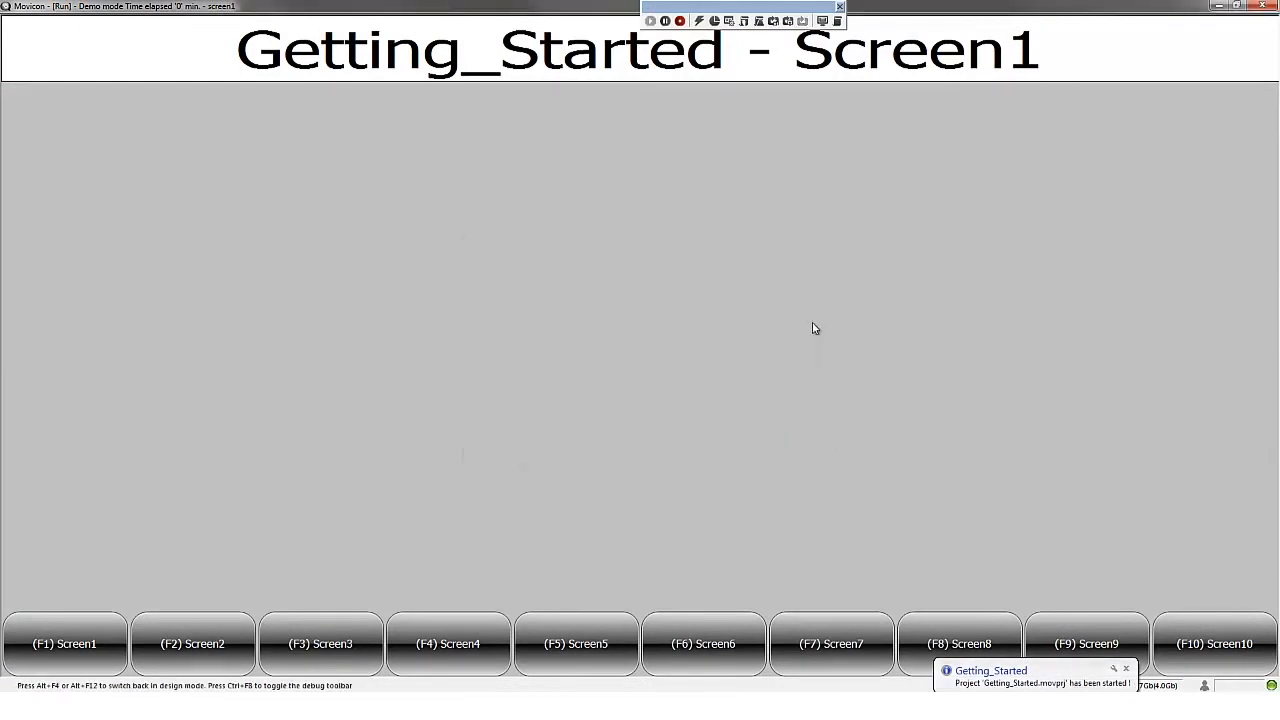
mouse_move(252, 112)
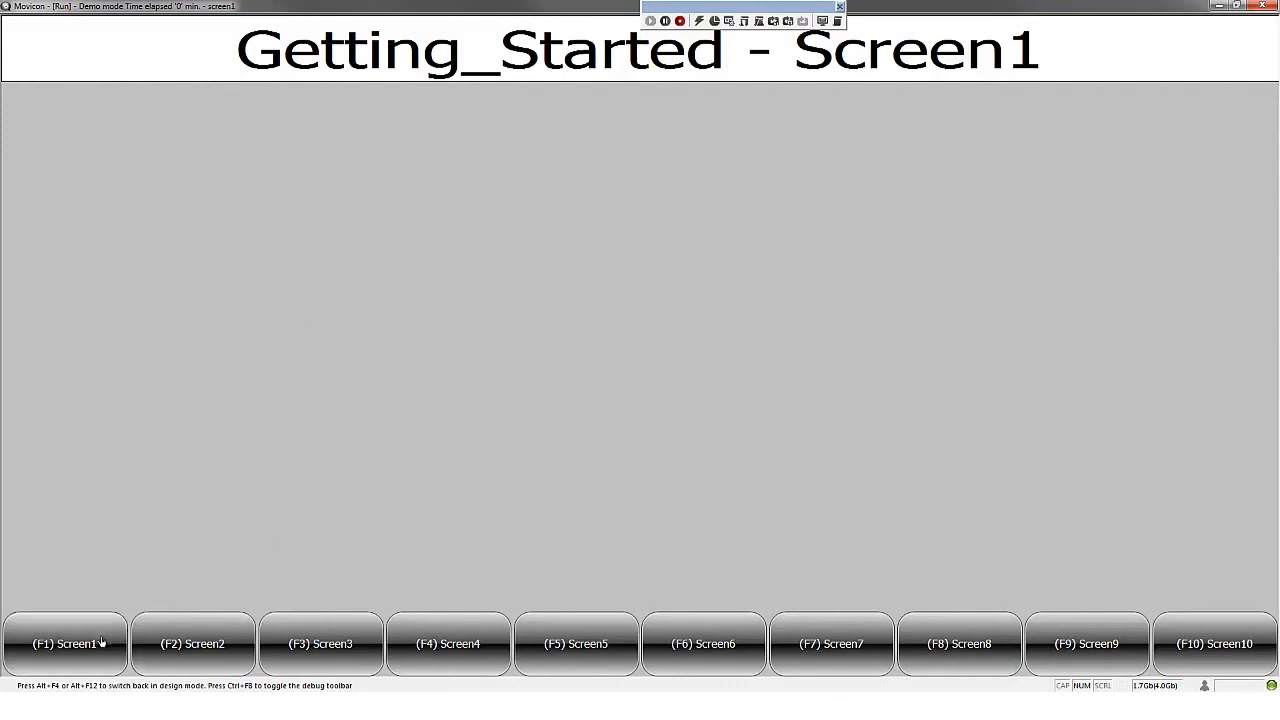
left_click(576, 644)
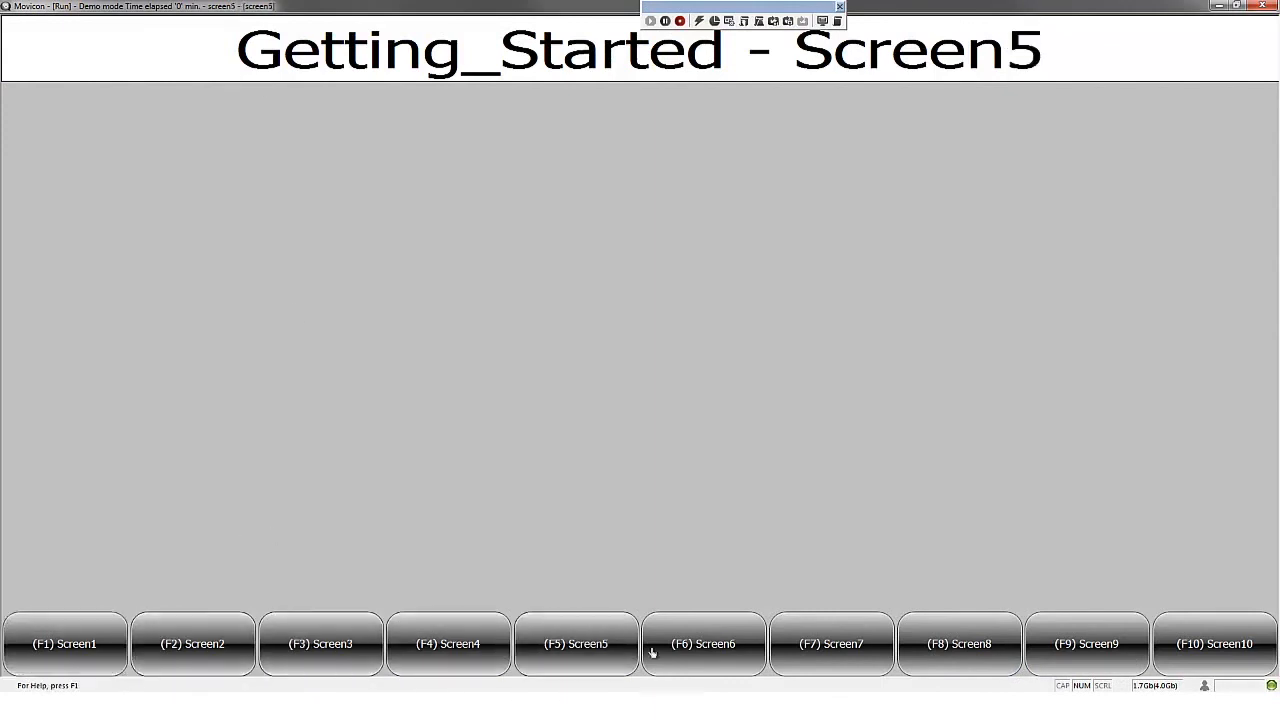
left_click(1088, 644)
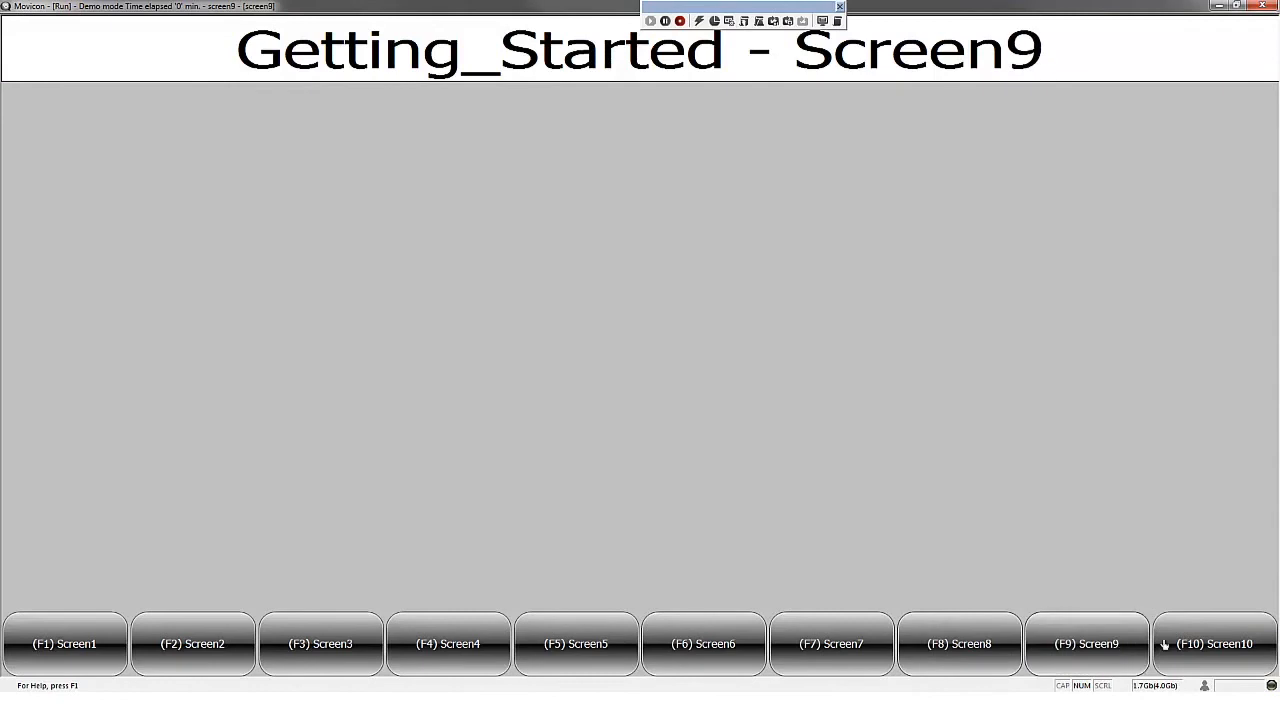
left_click(1214, 644)
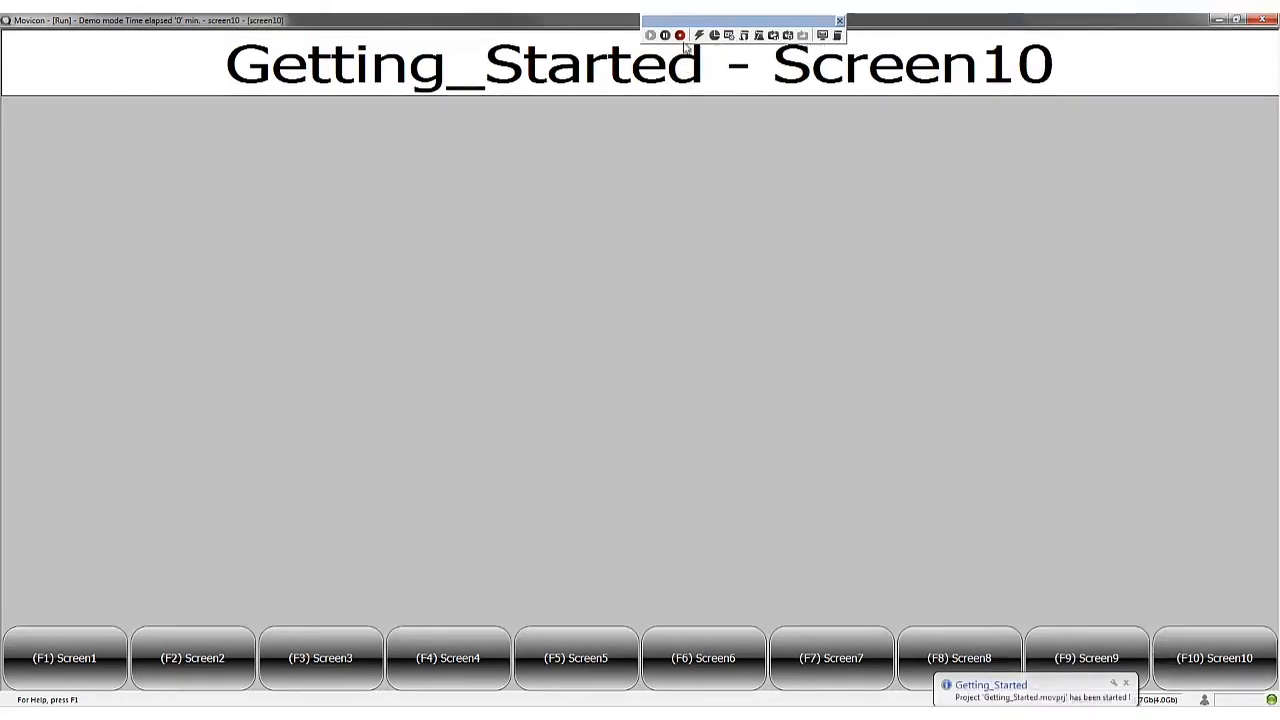
mouse_move(680, 36)
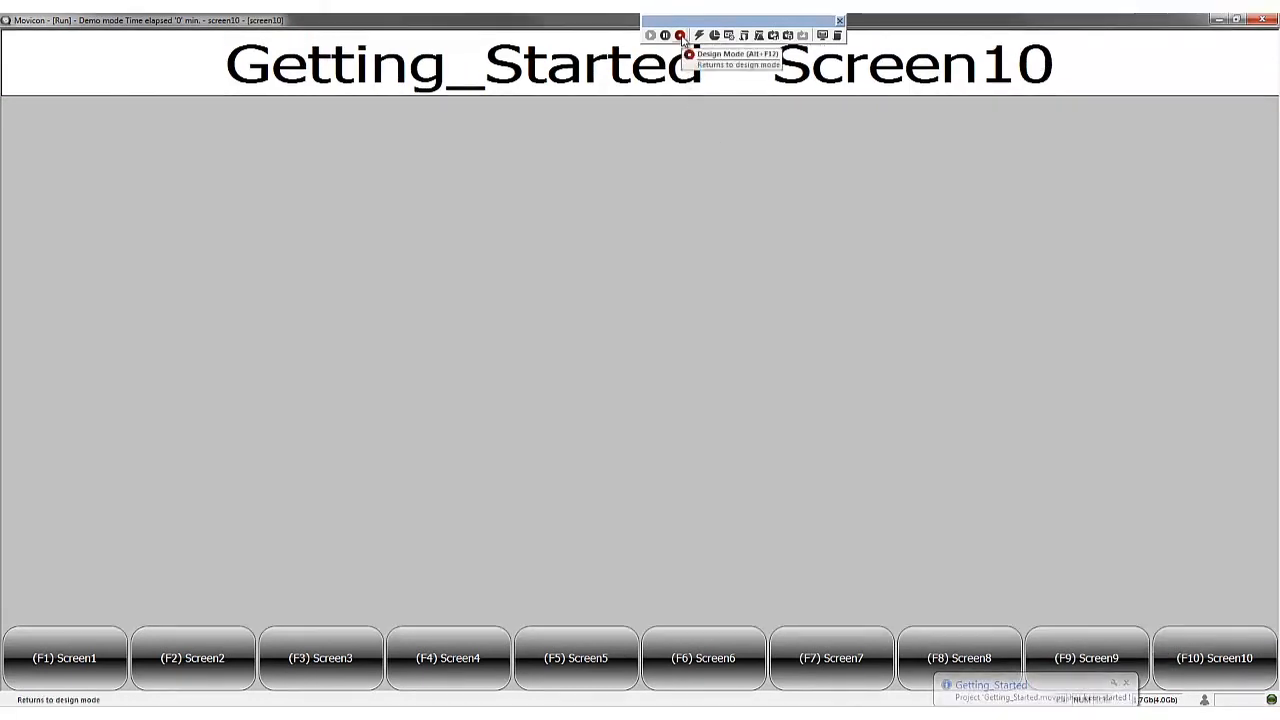